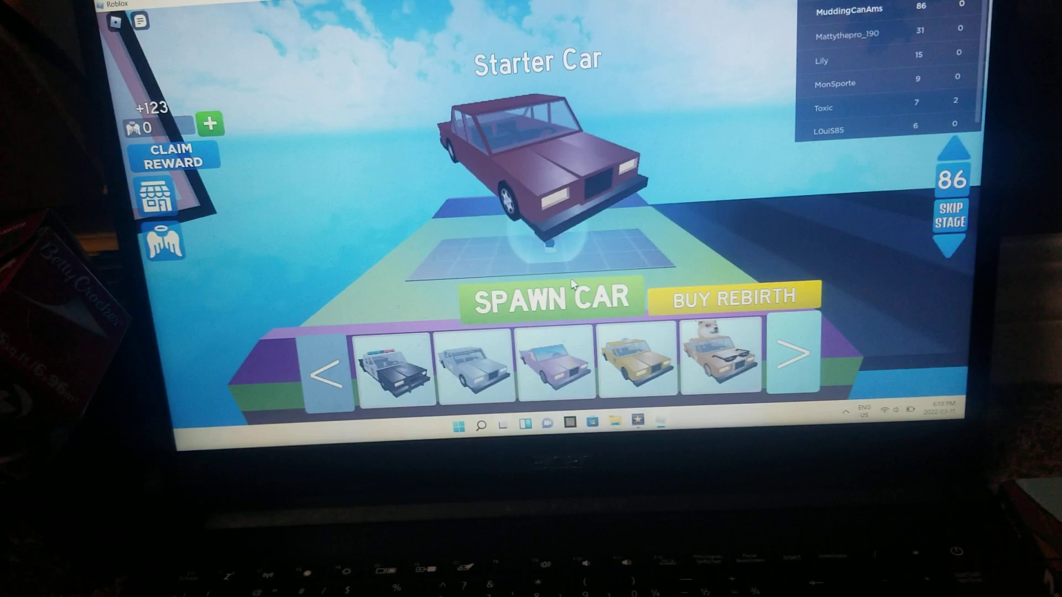
# Spawn the red Starter Car onto its parking pad with the SPAWN CAR button.
pyautogui.click(549, 297)
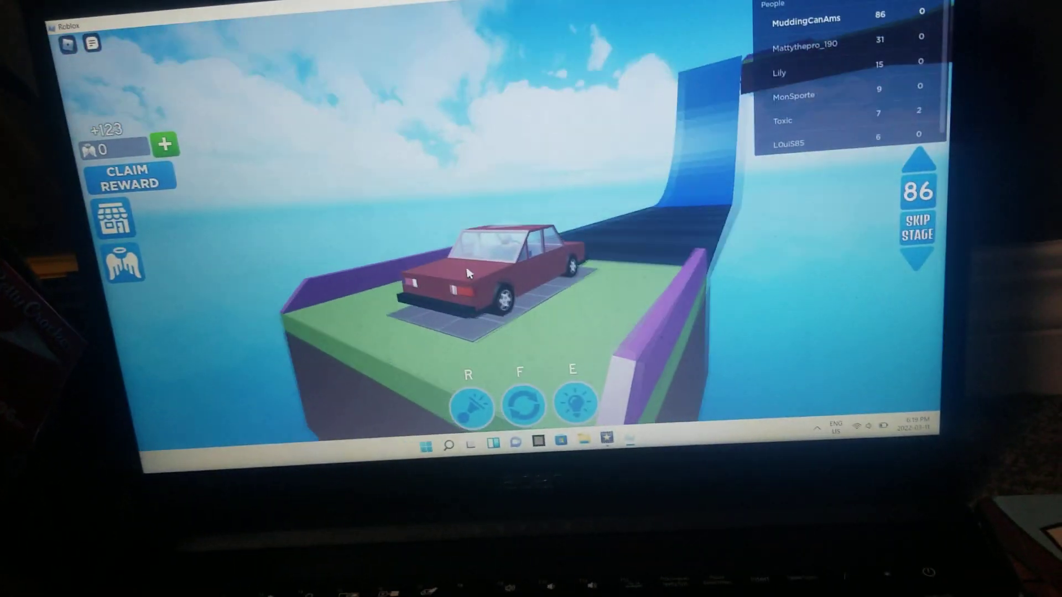